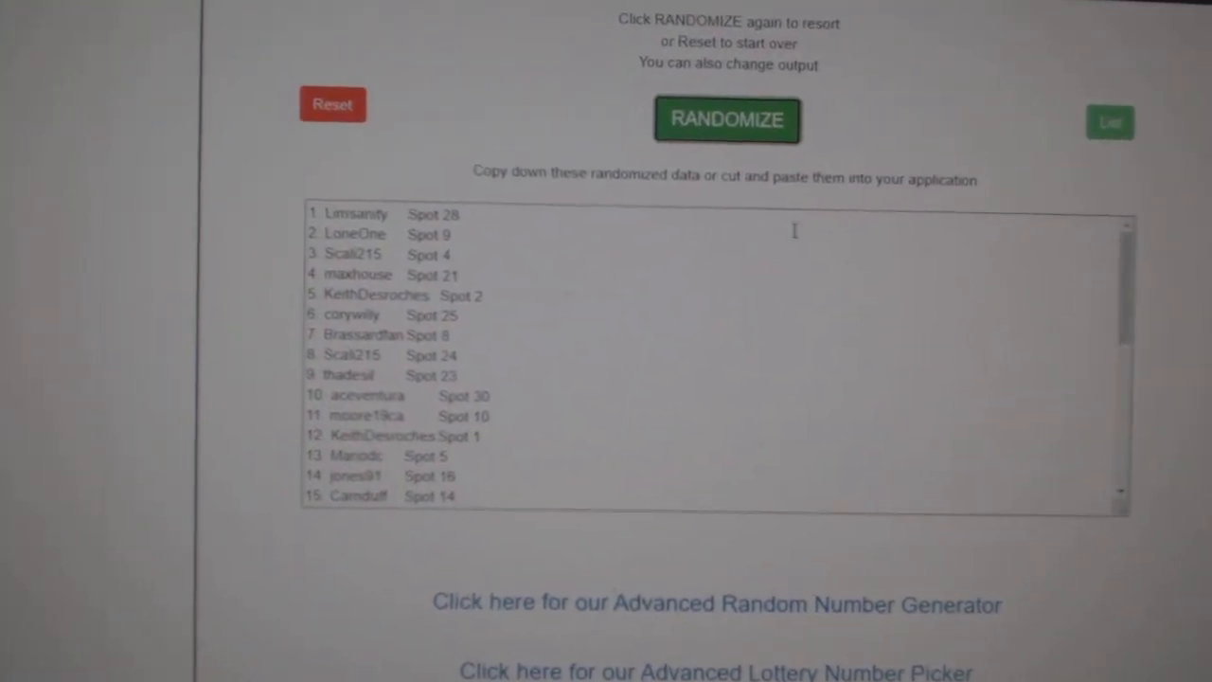
# - Reshuffle the participant names with their spot numbers twice via RANDOMIZE
pyautogui.click(727, 121)
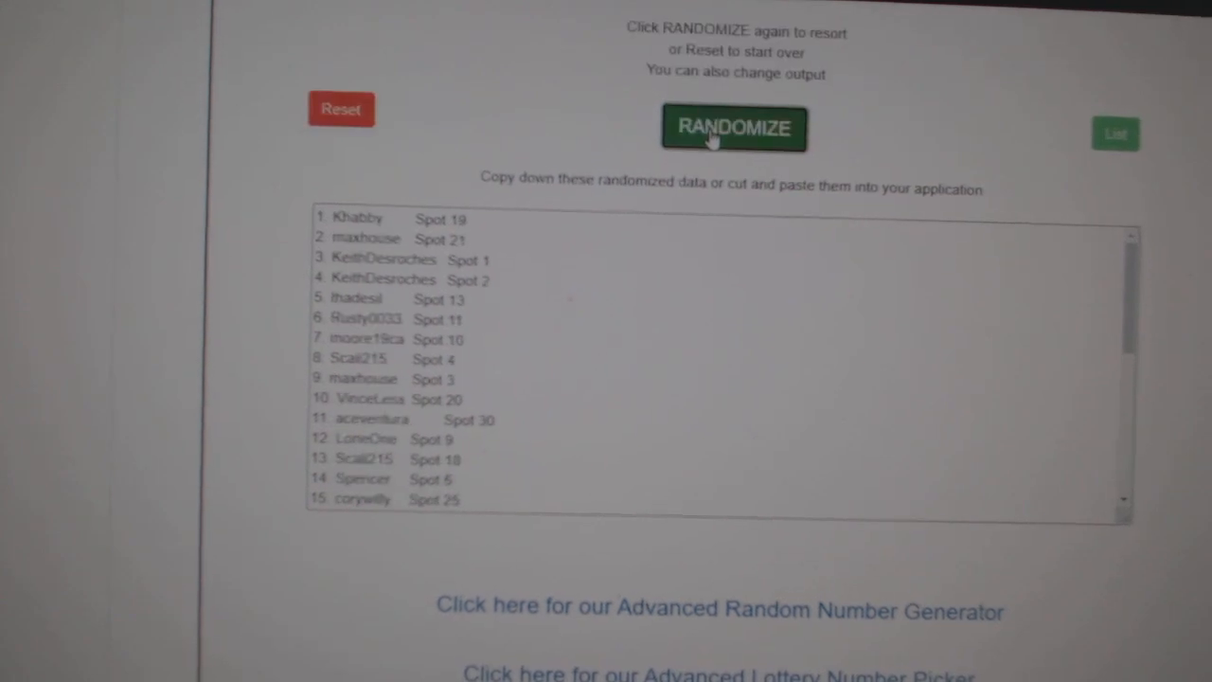
pyautogui.click(735, 128)
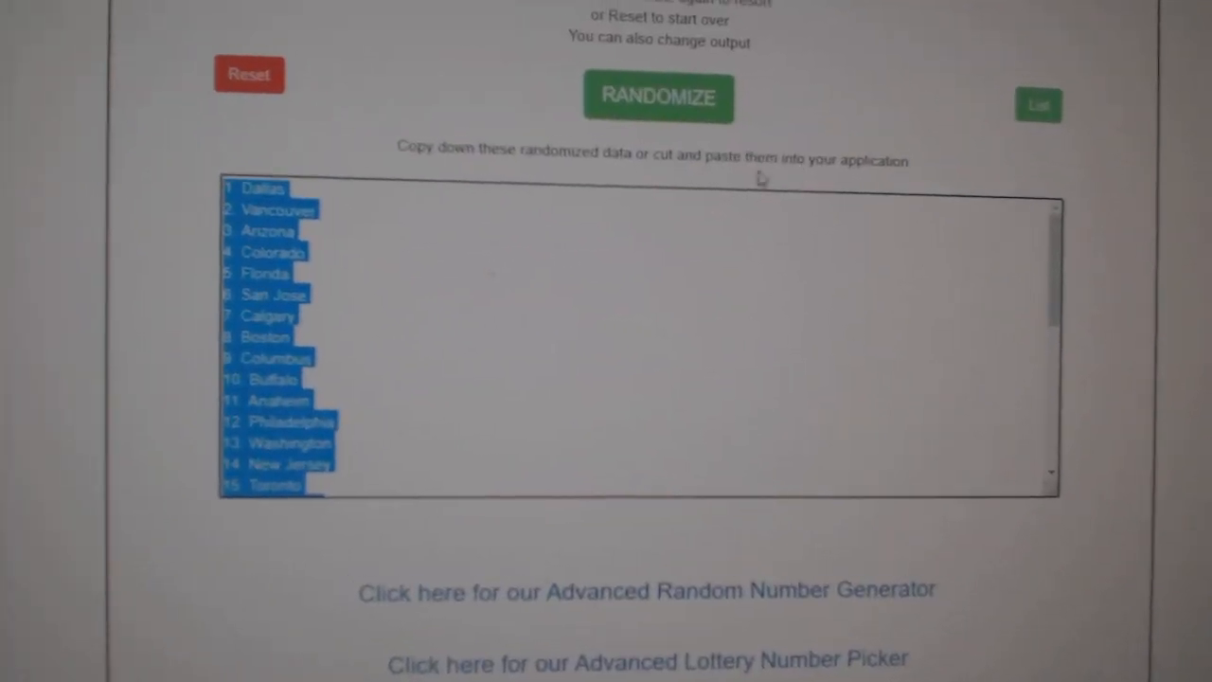
# - Shuffle the numbered list of hockey teams twice via RANDOMIZE
pyautogui.click(657, 99)
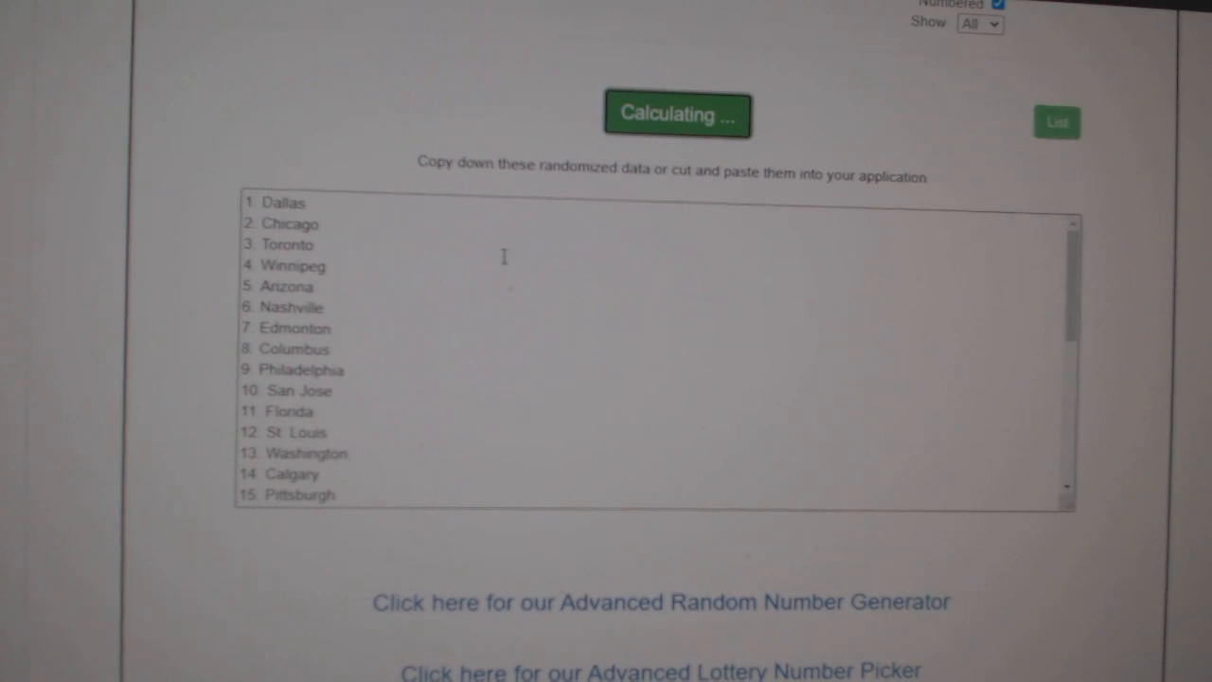
pyautogui.click(676, 114)
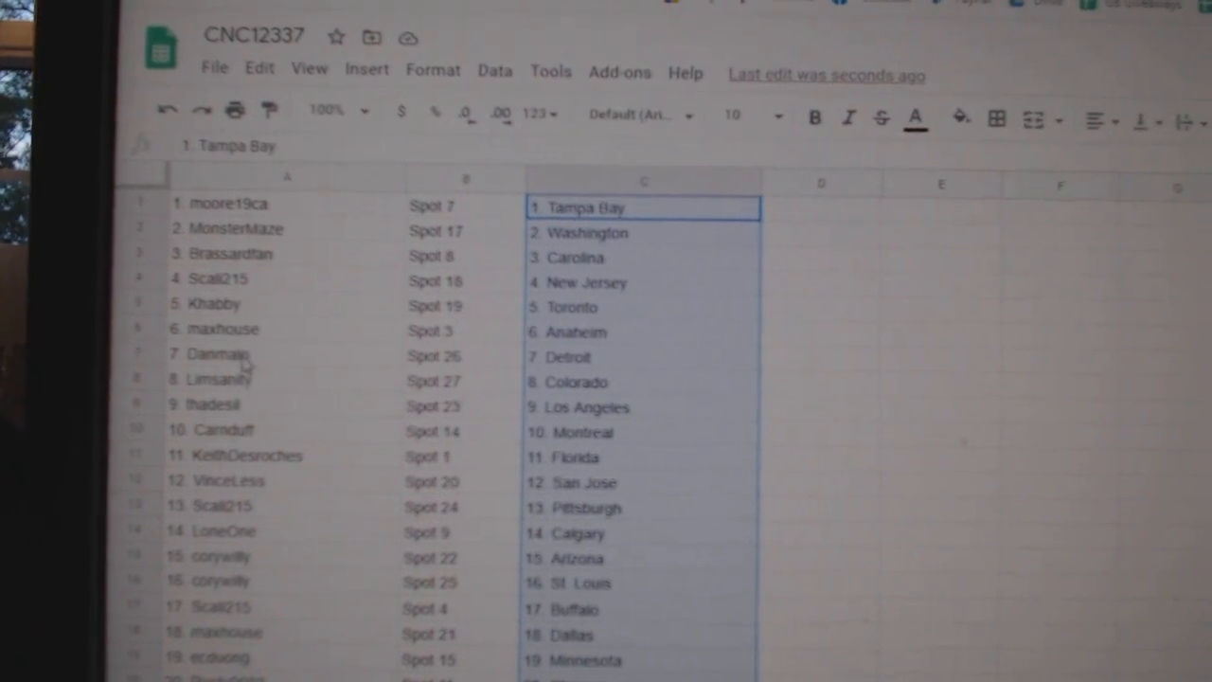
# - Scroll down the CNC12337 sheet to check the name, spot and team rows down to 29 Columbus
pyautogui.scroll(-3)
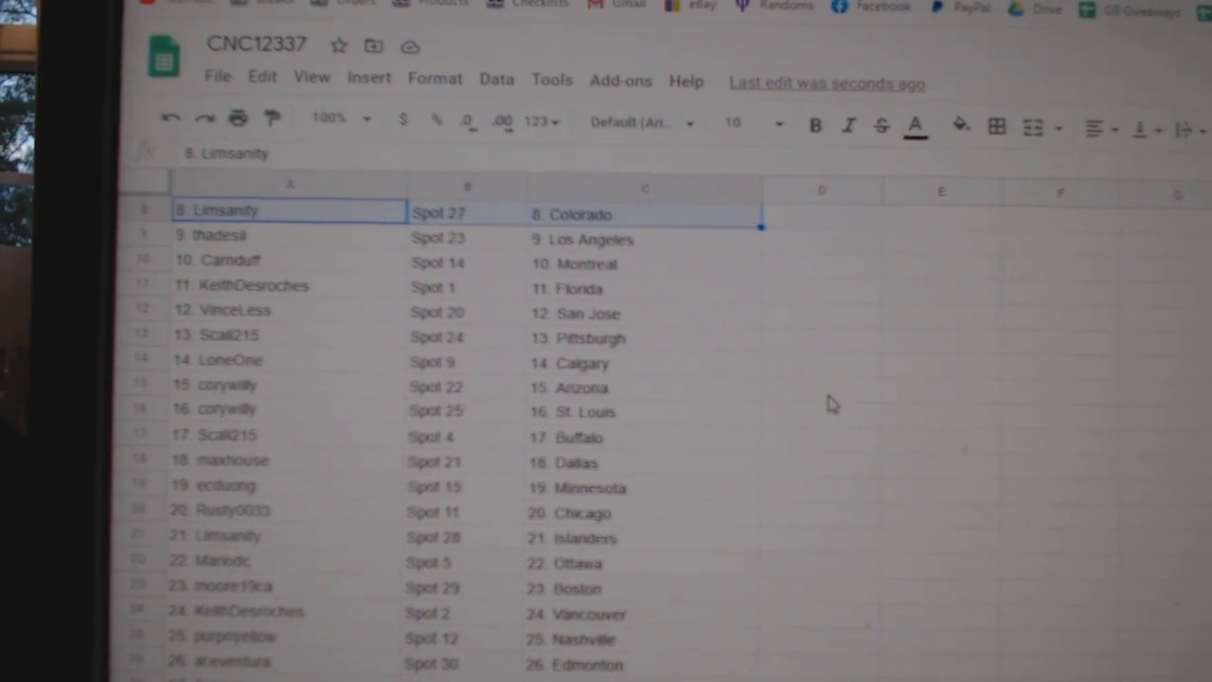
pyautogui.scroll(-3)
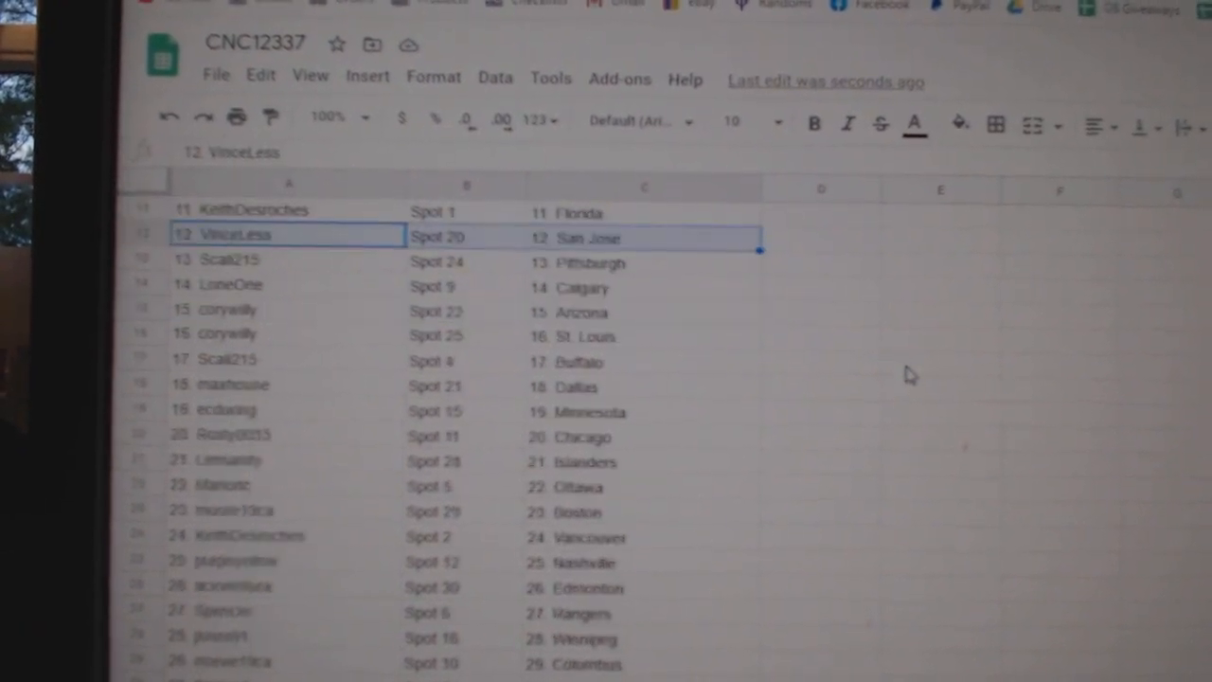